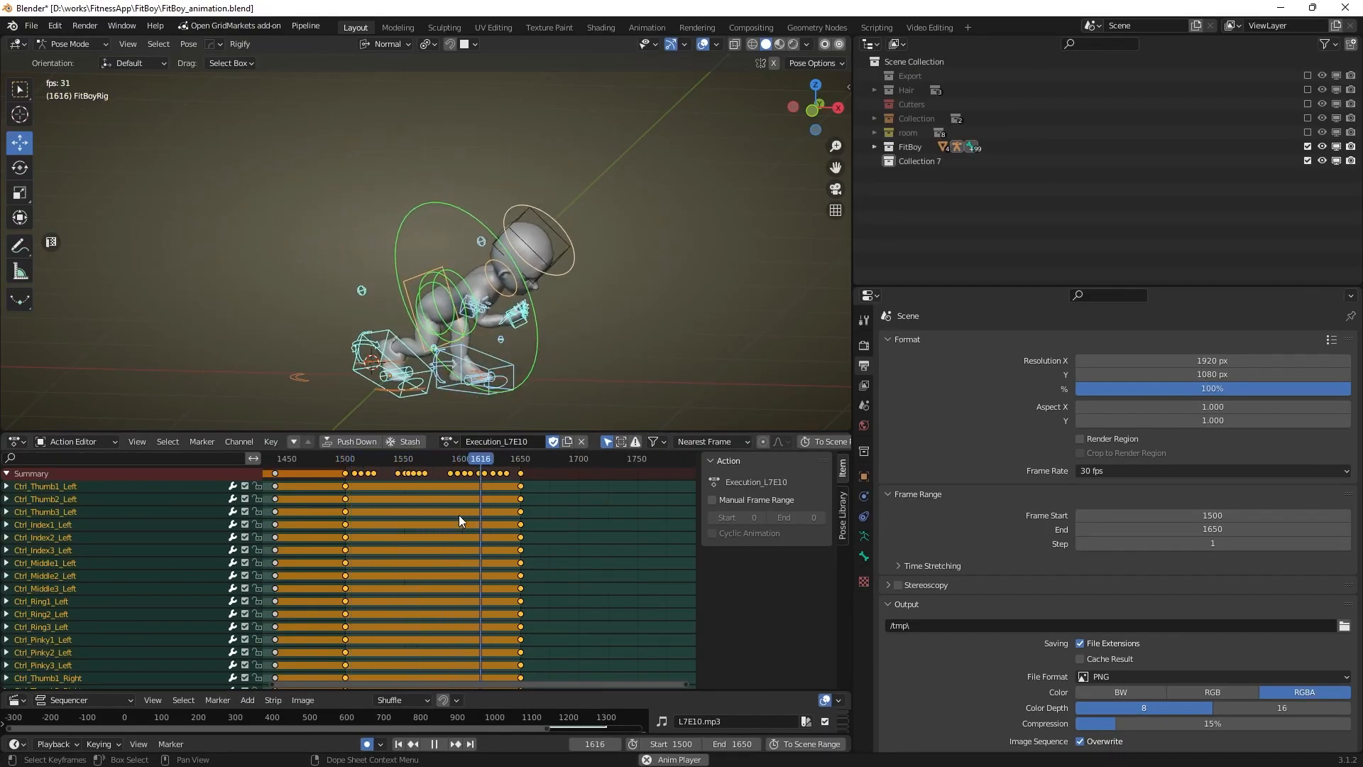
- Switch to the Scripting workspace to run the MirrorPose script
{"action": "left_click", "coordinate": [875, 27]}
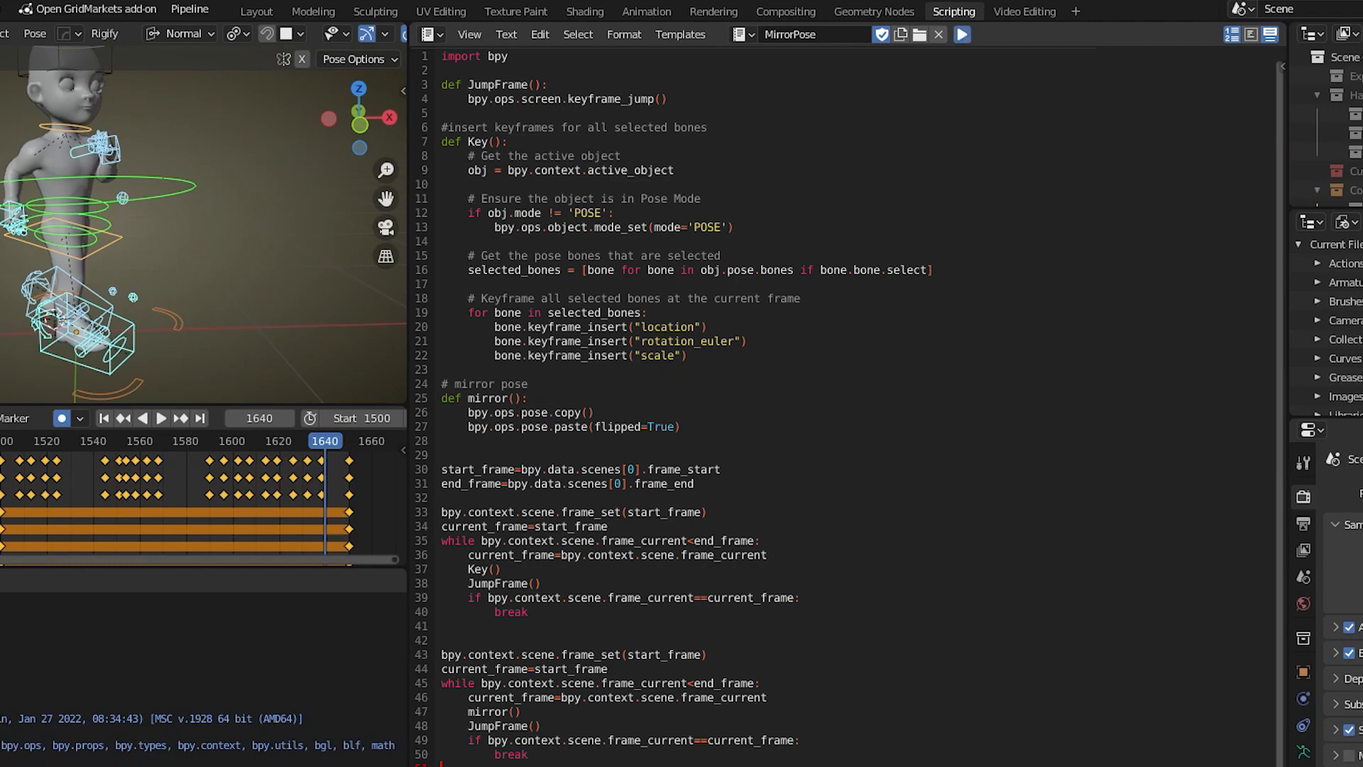
{"action": "mouse_move", "coordinate": [177, 249]}
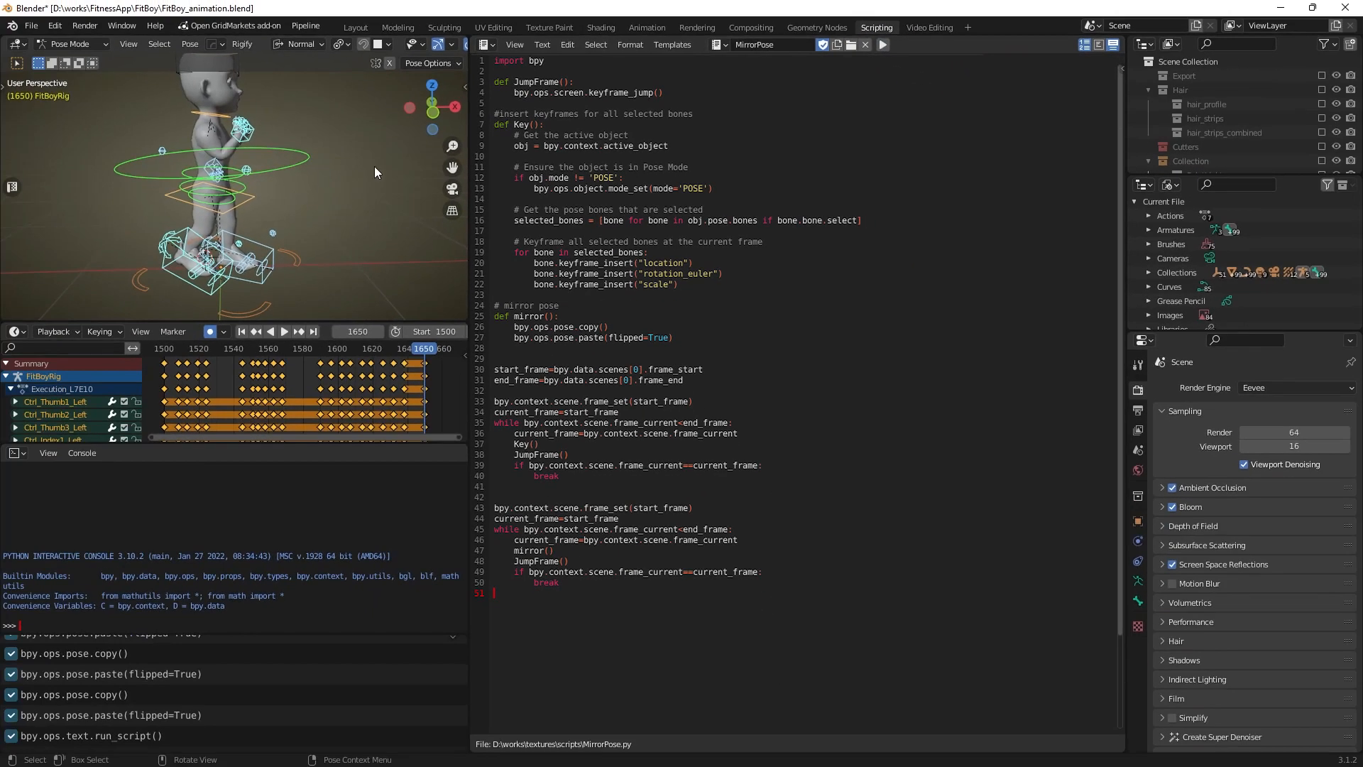
- Return to Layout and play the mirrored FitBoy animation across frames 1500–1650
{"action": "left_click", "coordinate": [355, 27]}
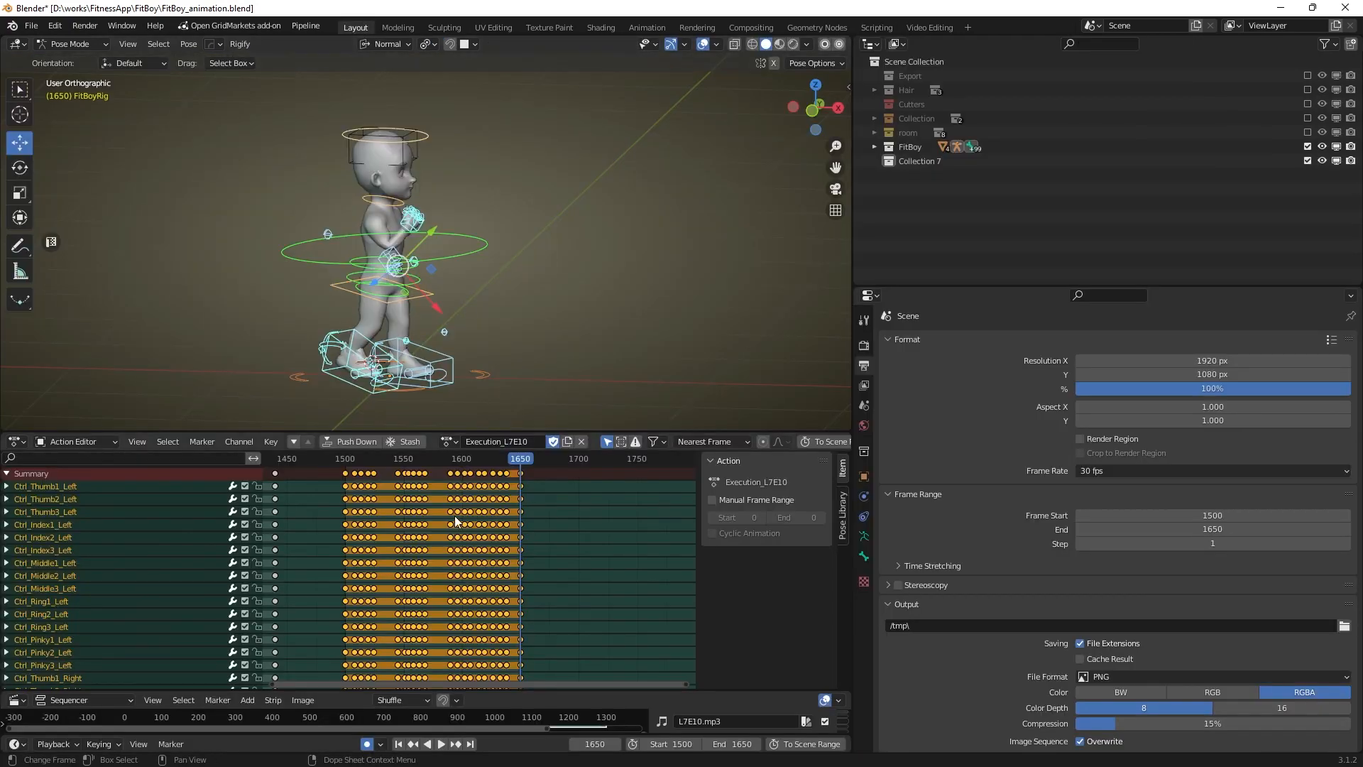
{"action": "left_click", "coordinate": [440, 743]}
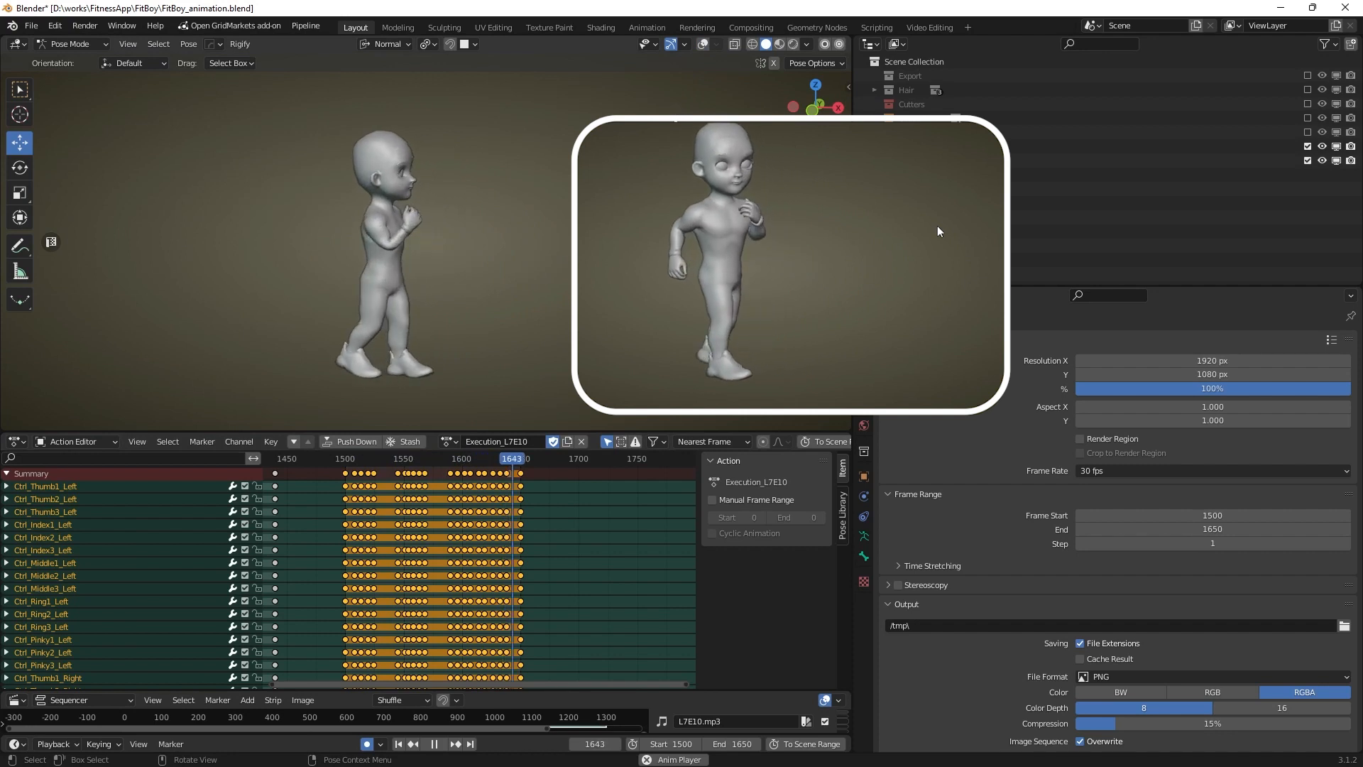
{"action": "left_click", "coordinate": [406, 458]}
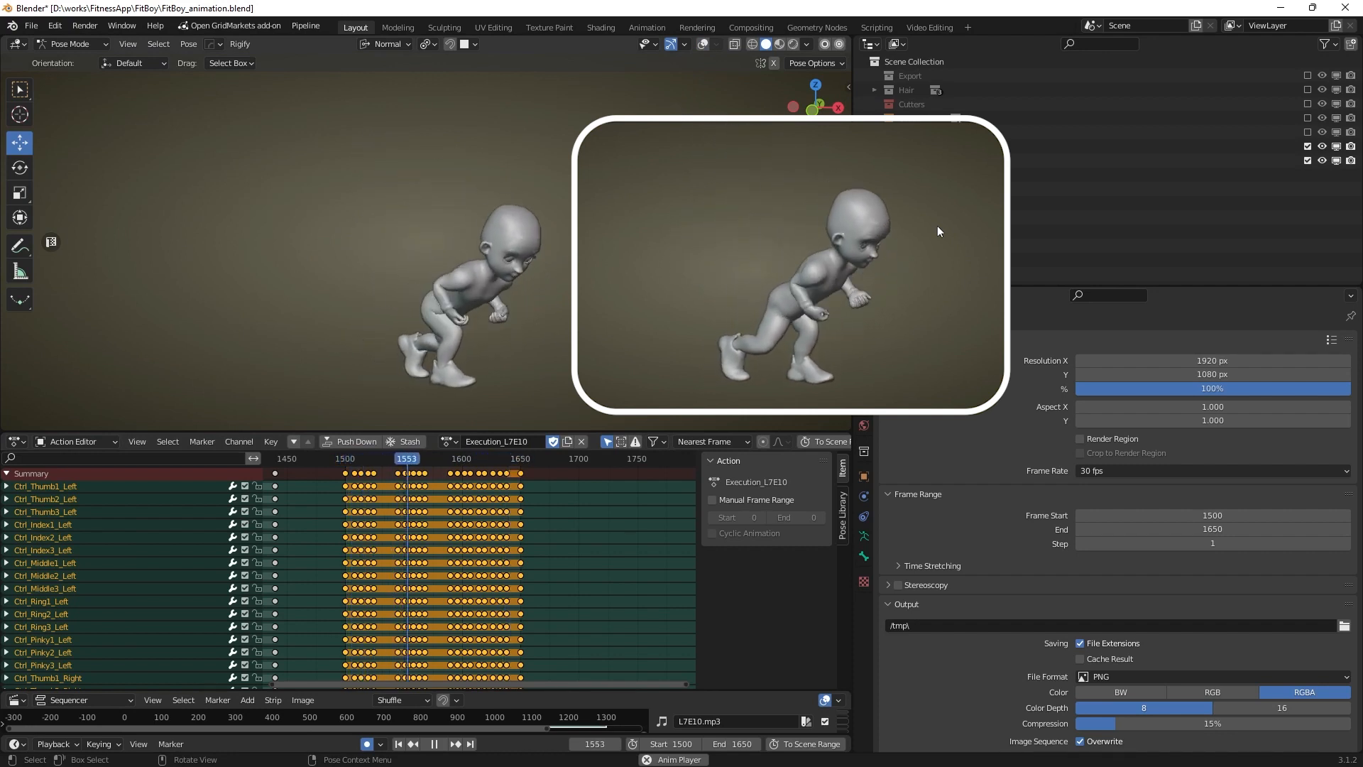